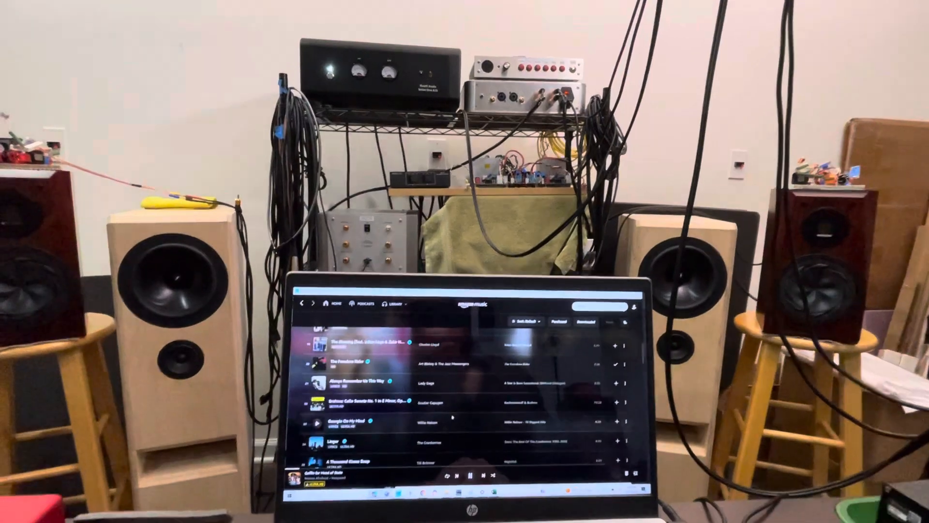
pyautogui.scroll(-3)
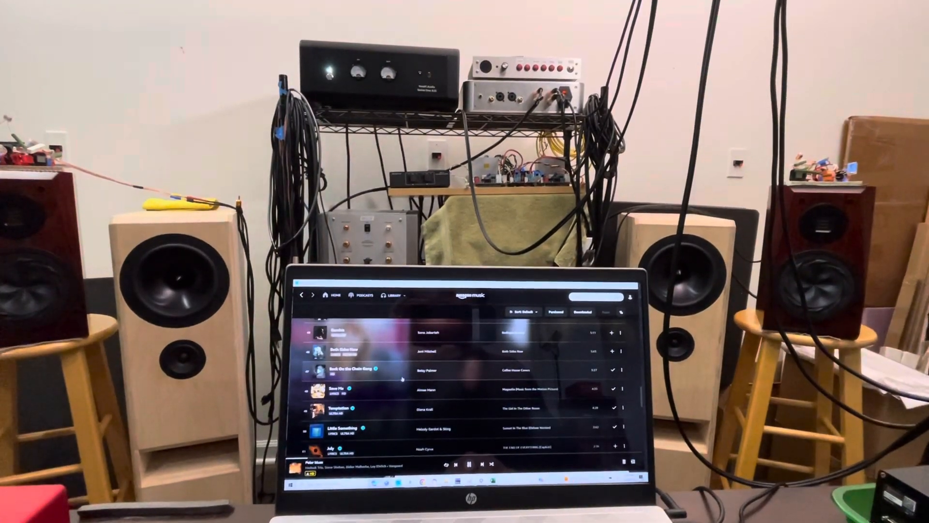
pyautogui.scroll(-3)
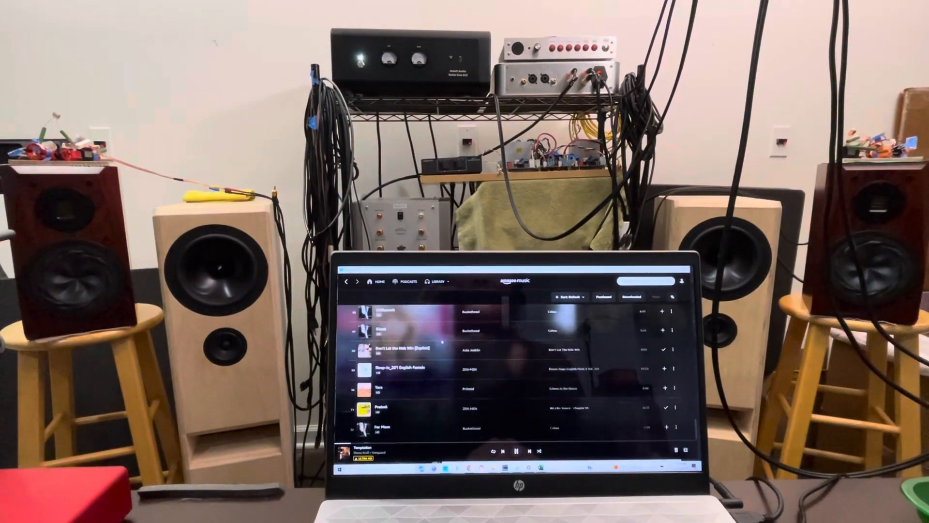
pyautogui.scroll(-3)
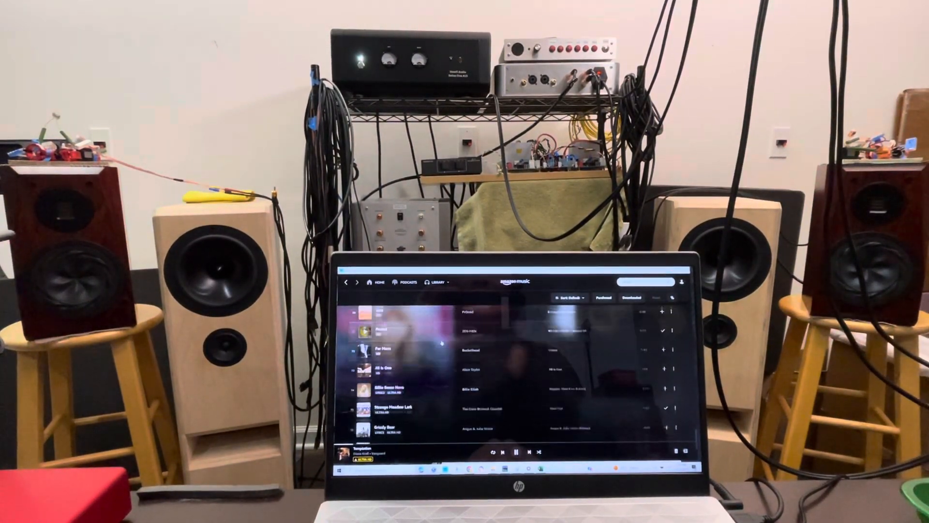
pyautogui.scroll(-3)
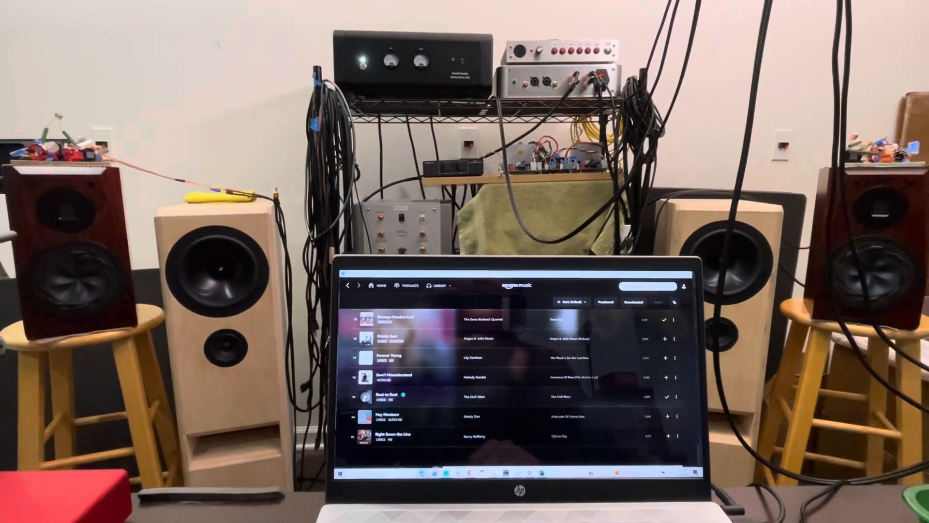
pyautogui.doubleClick(390, 396)
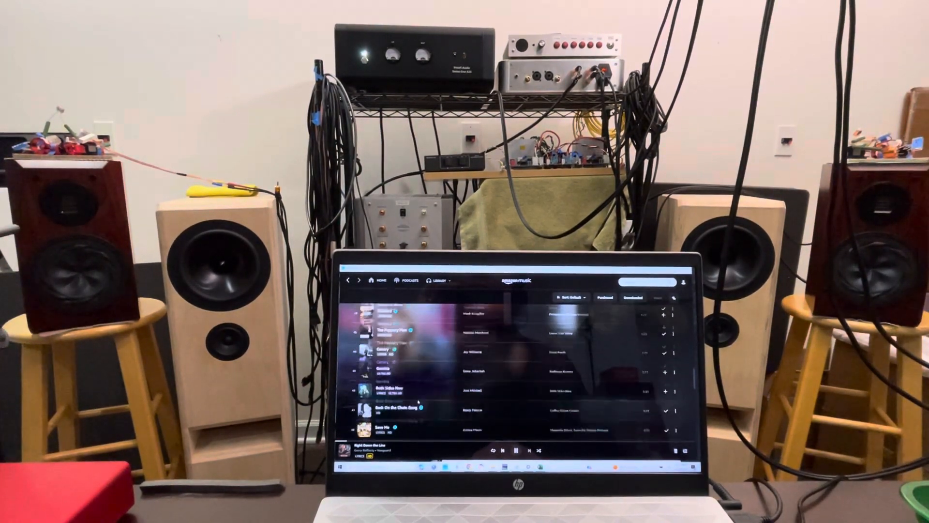
pyautogui.scroll(-3)
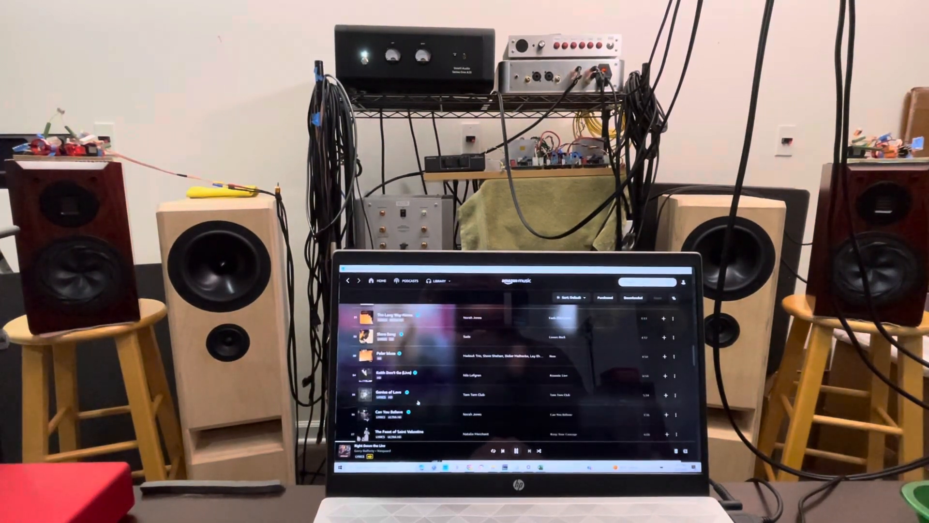
pyautogui.scroll(-3)
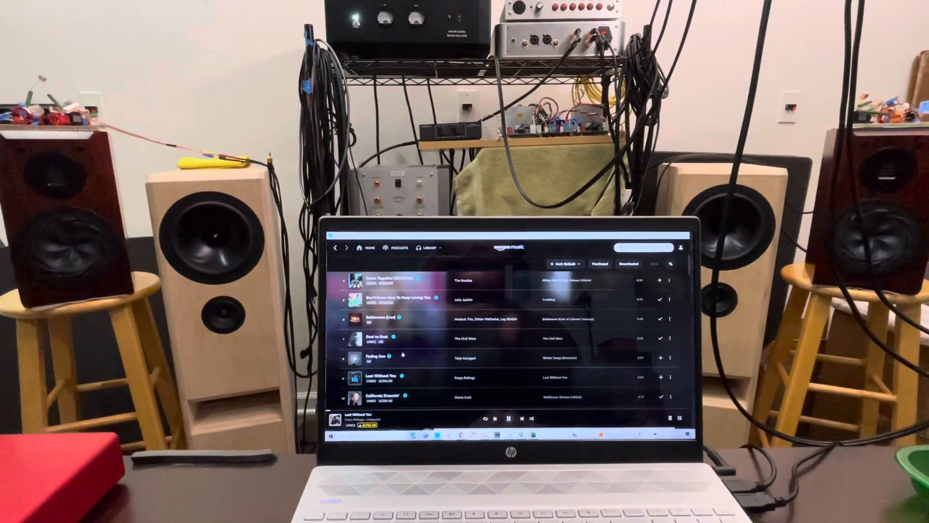
pyautogui.scroll(-3)
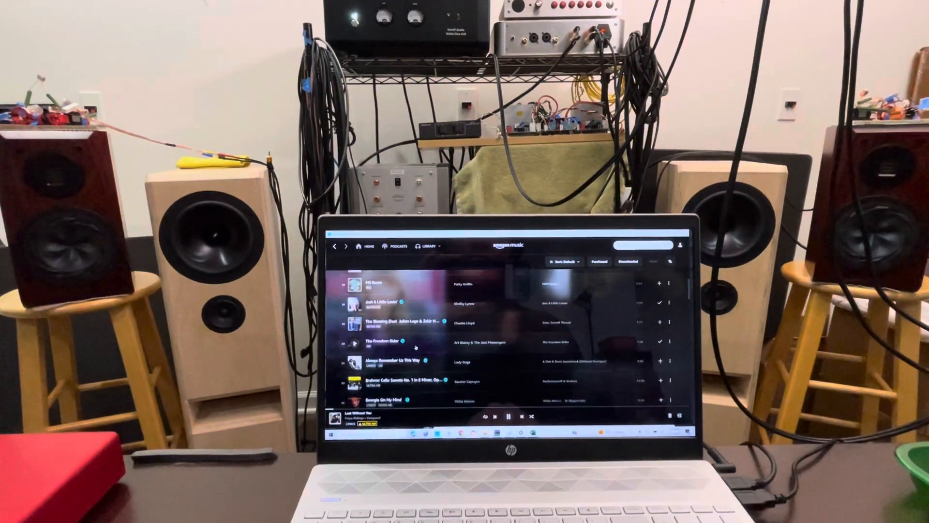
pyautogui.scroll(-3)
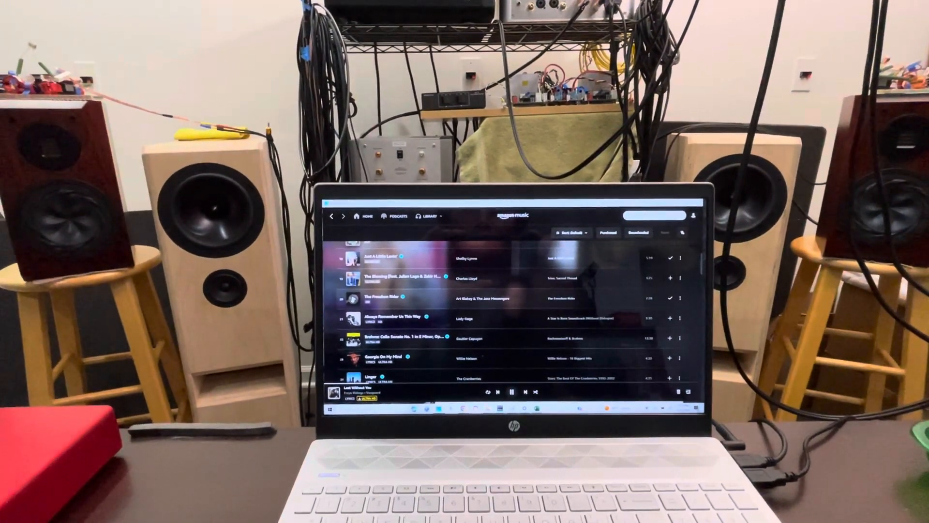
pyautogui.click(508, 392)
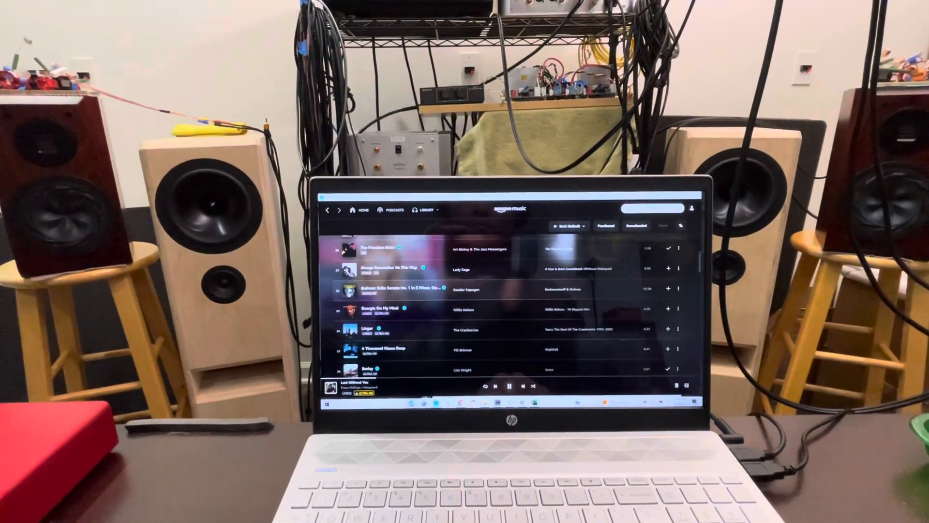
pyautogui.scroll(-3)
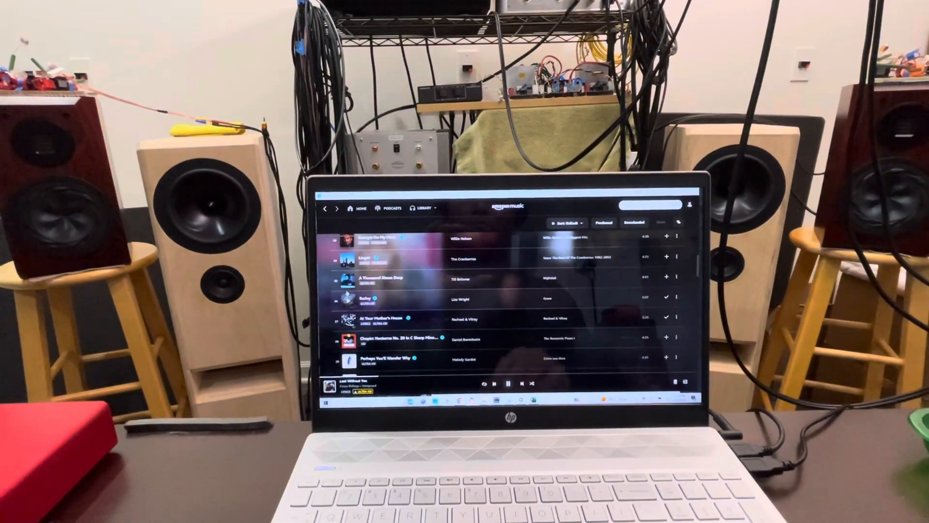